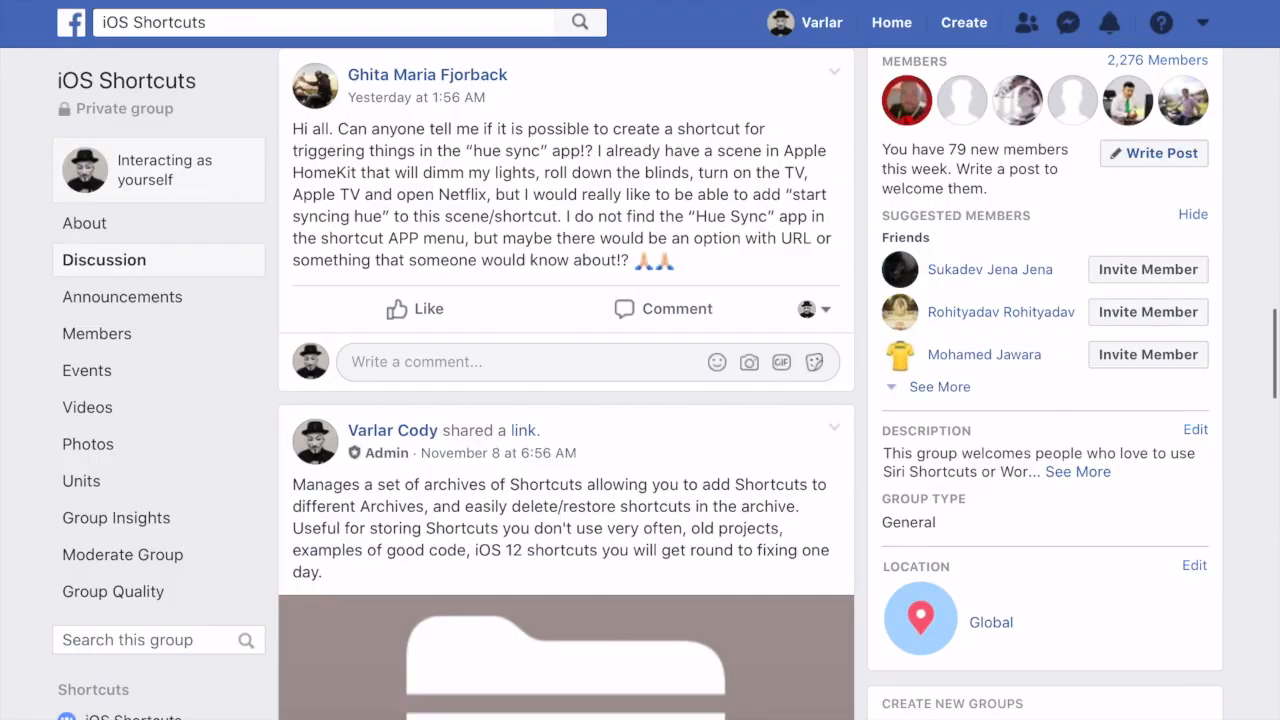
Step: Follow the Deezer++ link, dismiss the 'Can't Be Opened' alert and return to the home screen
scroll(down, 3)
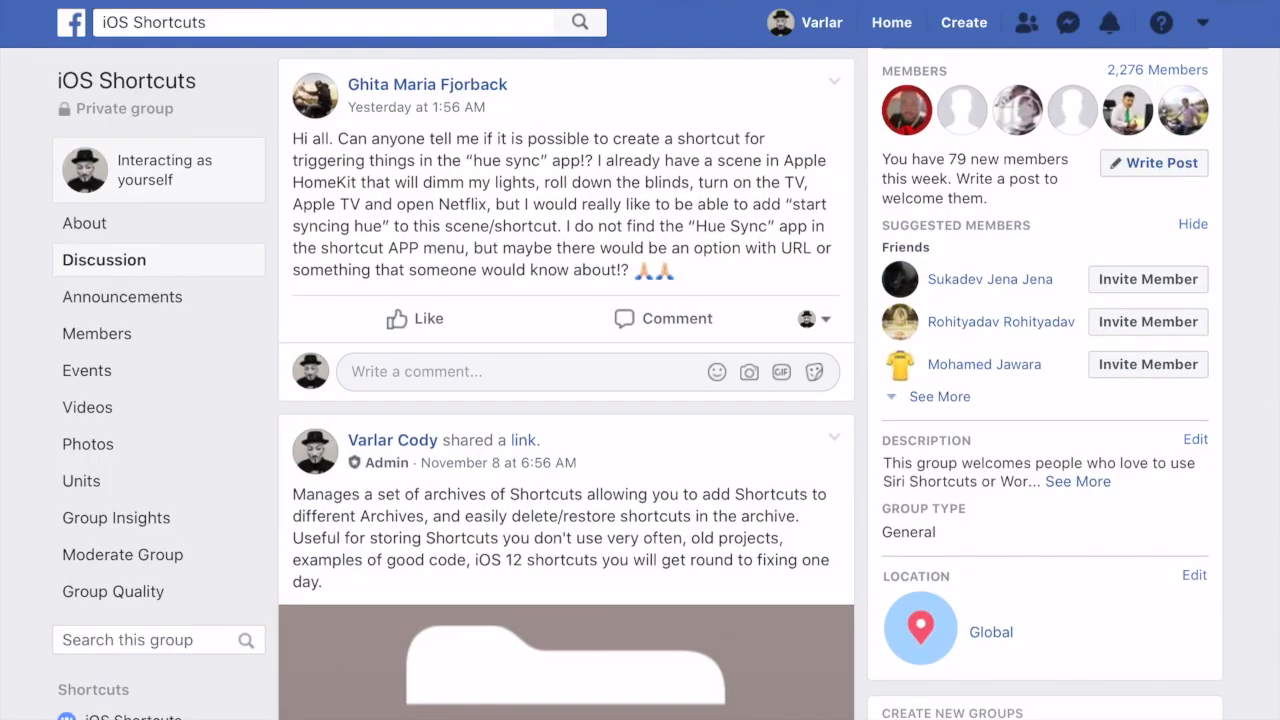
scroll(down, 3)
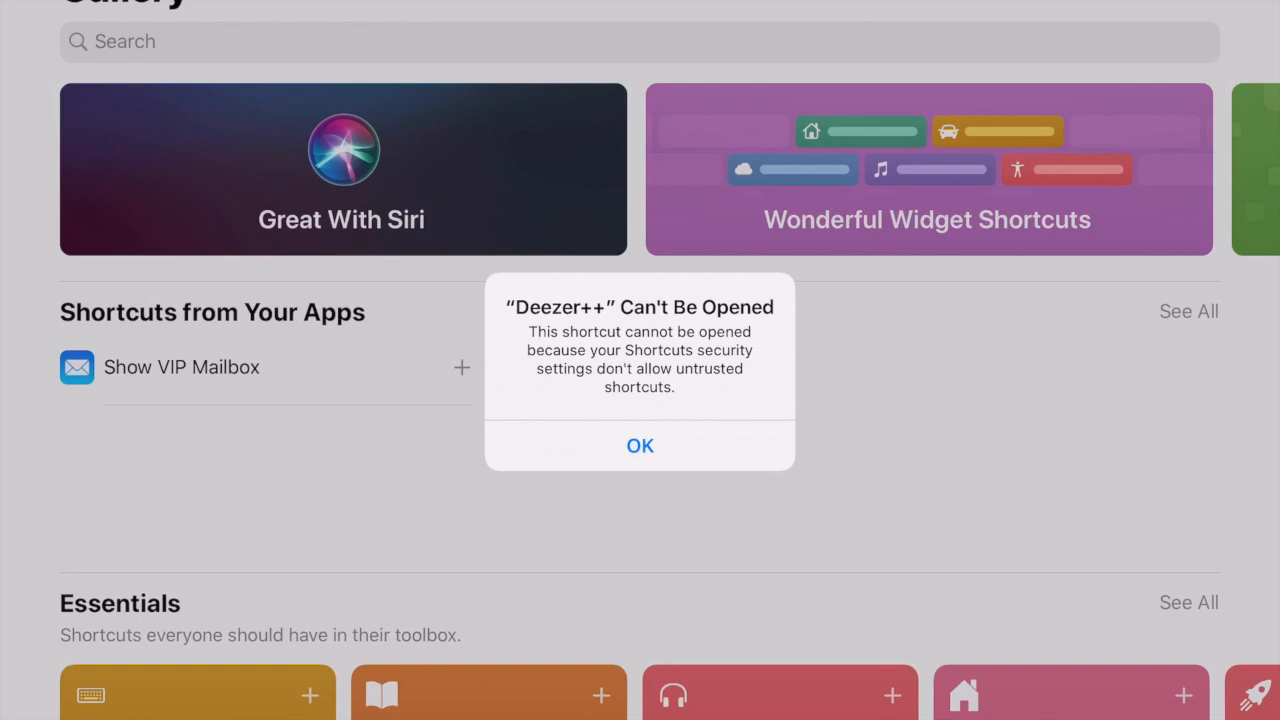
click(640, 444)
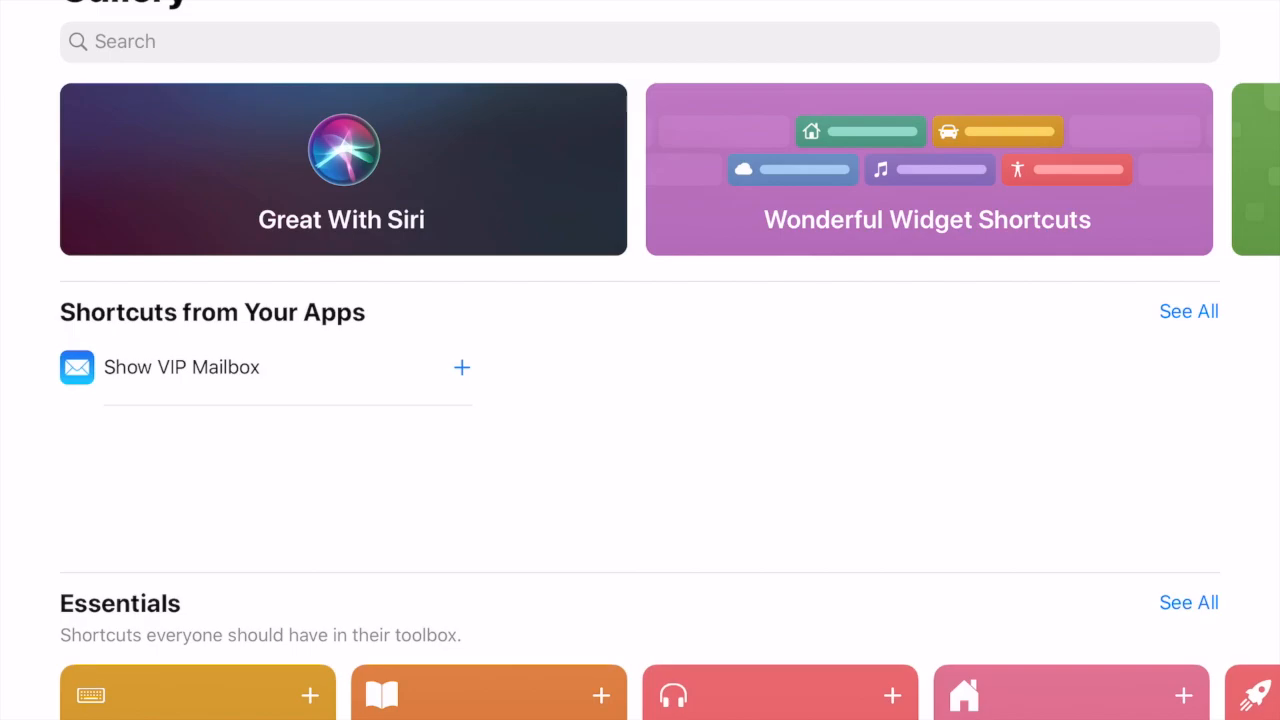
key(home)
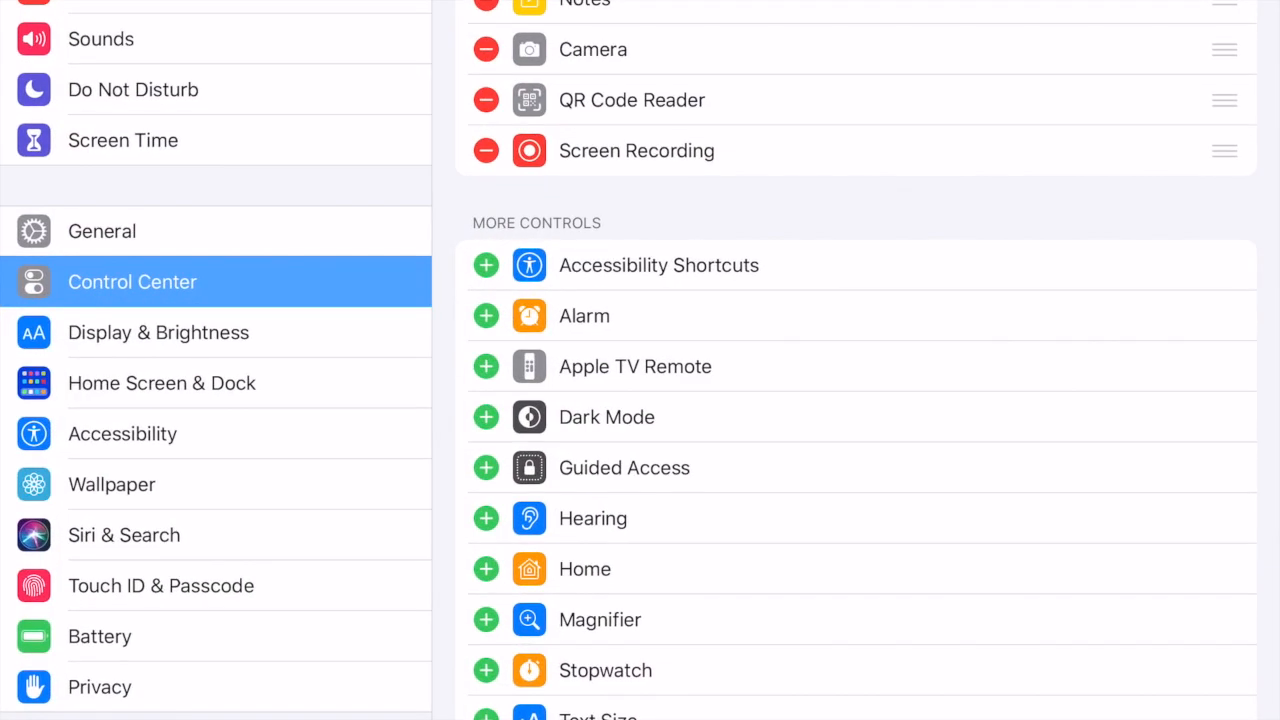
Step: View the Shortcuts Sharing Security options in Settings, then return to the home screen
scroll(down, 3)
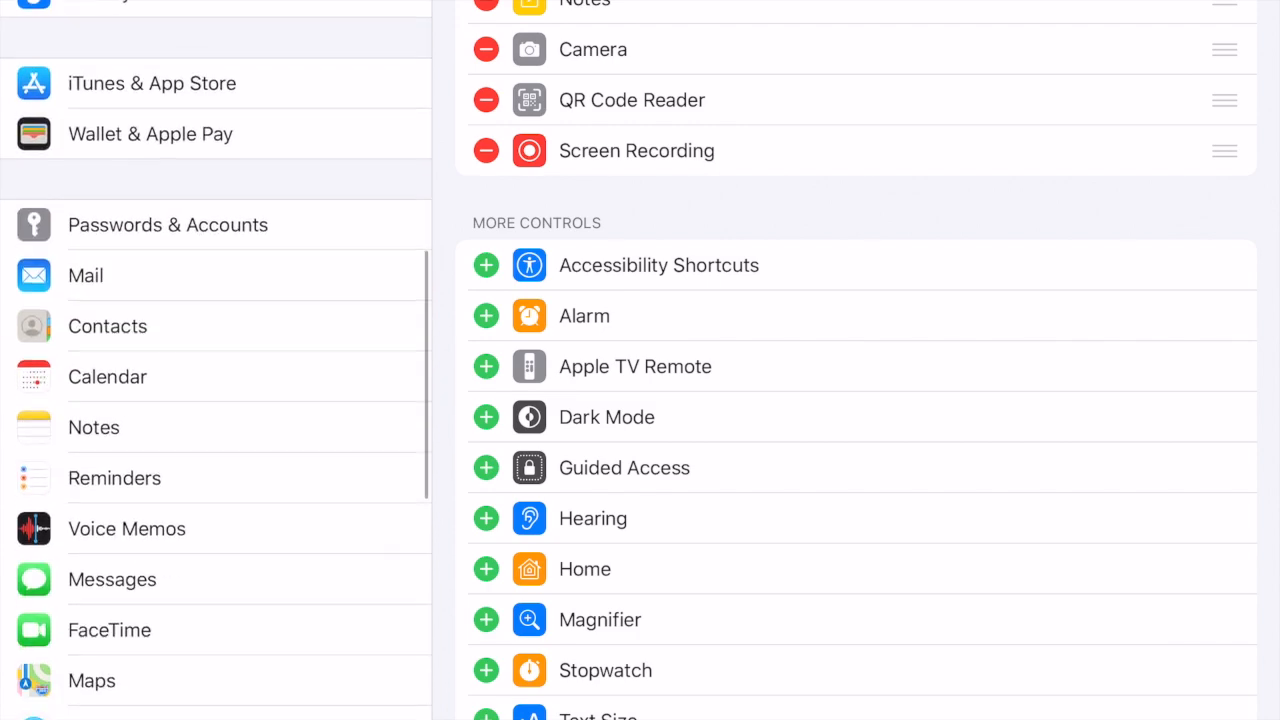
click(110, 560)
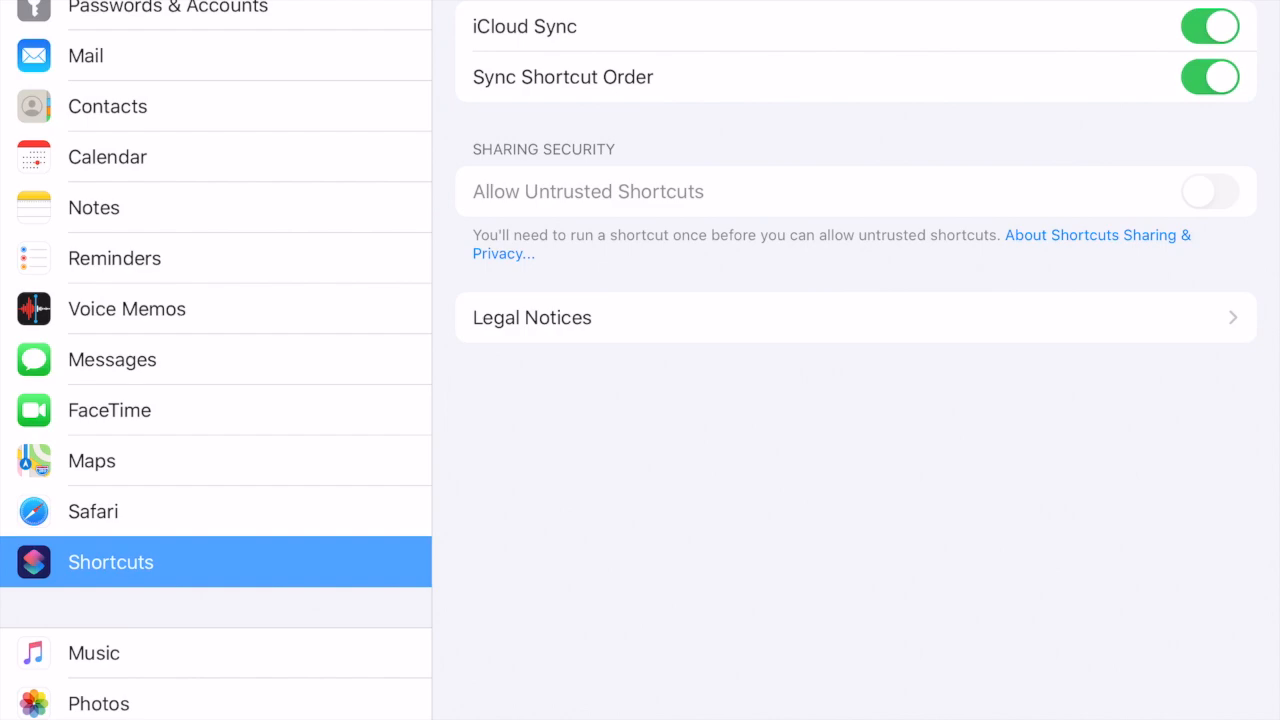
key(home)
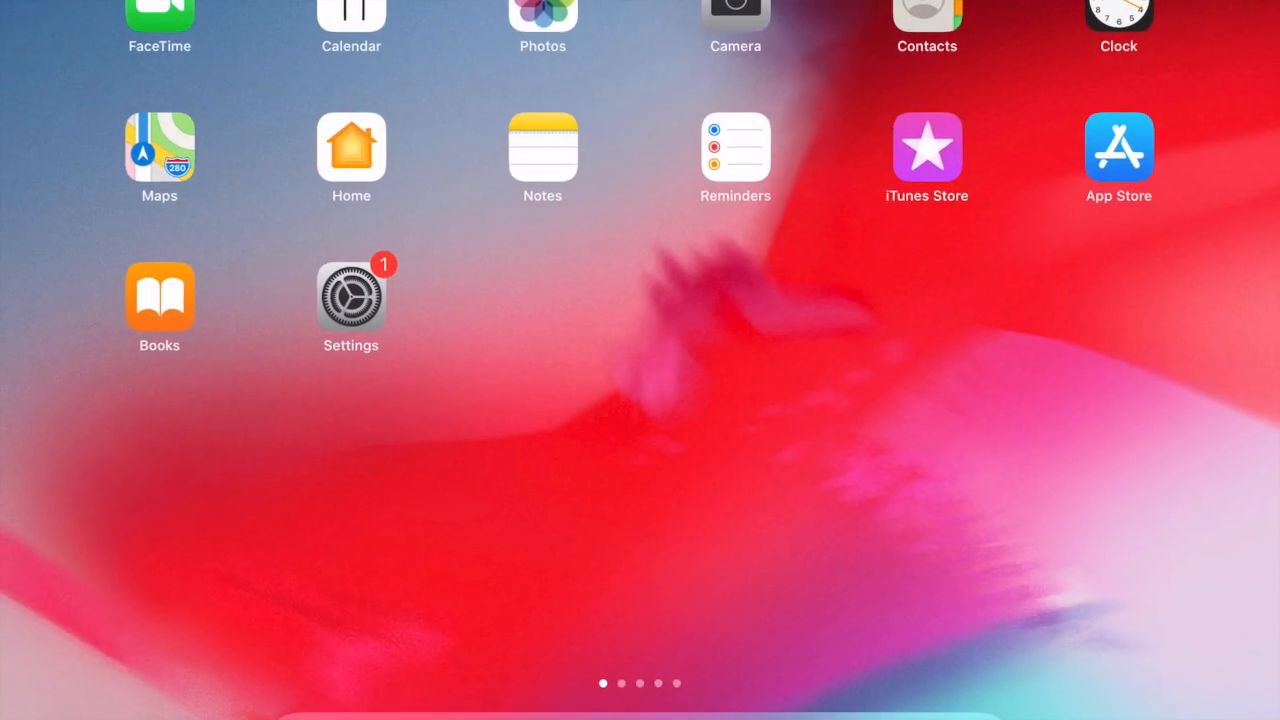
Step: Reopen Settings from the home screen
click(352, 292)
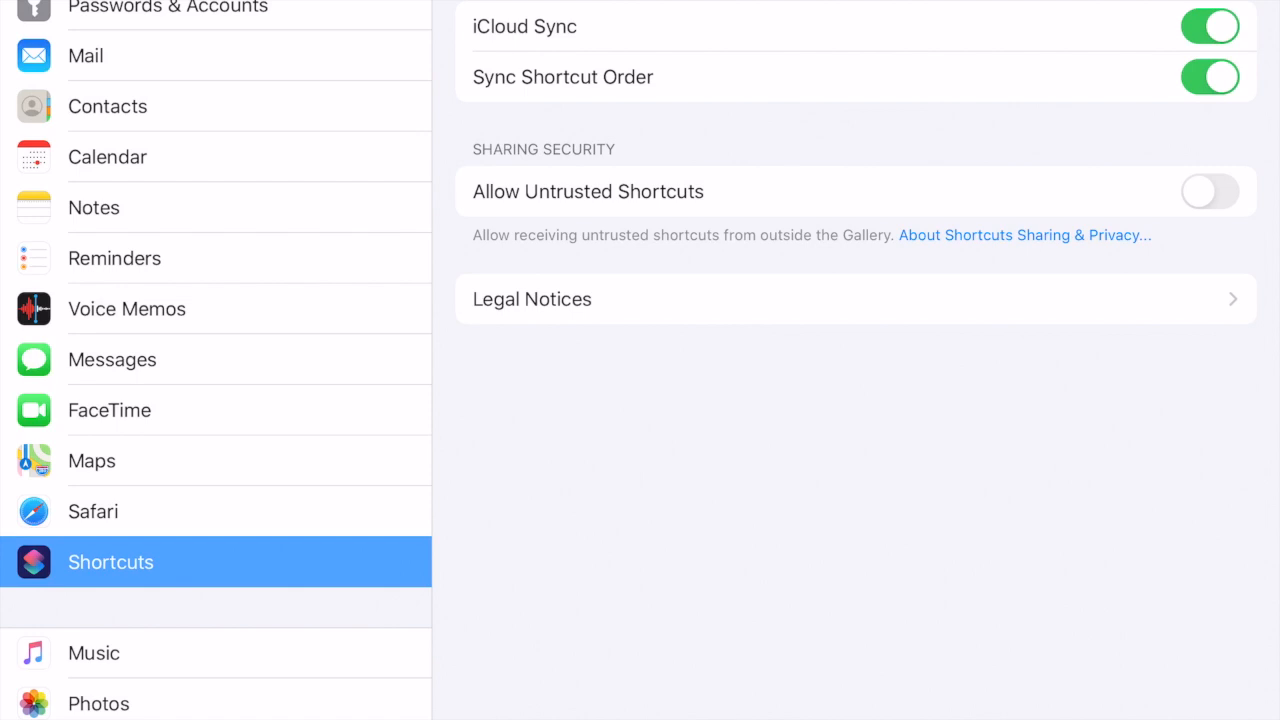
Step: Switch on Allow Untrusted Shortcuts and confirm with Allow in the security alert
click(1210, 192)
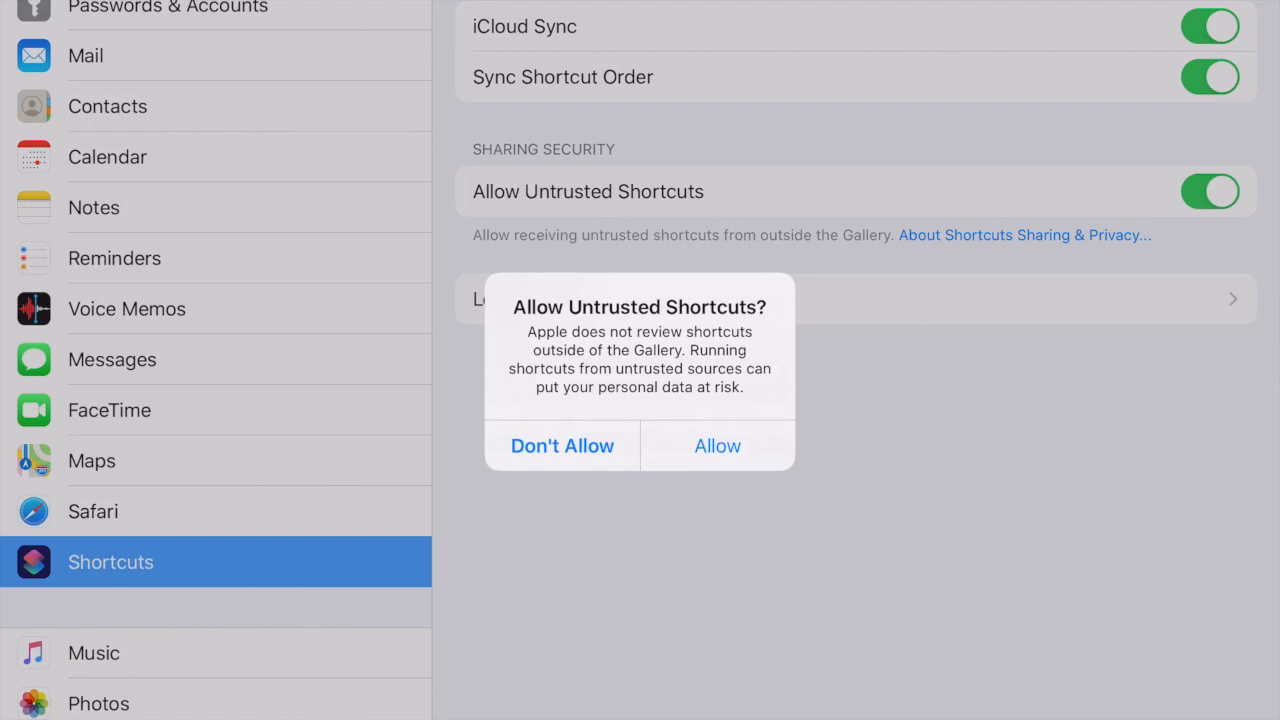
click(716, 444)
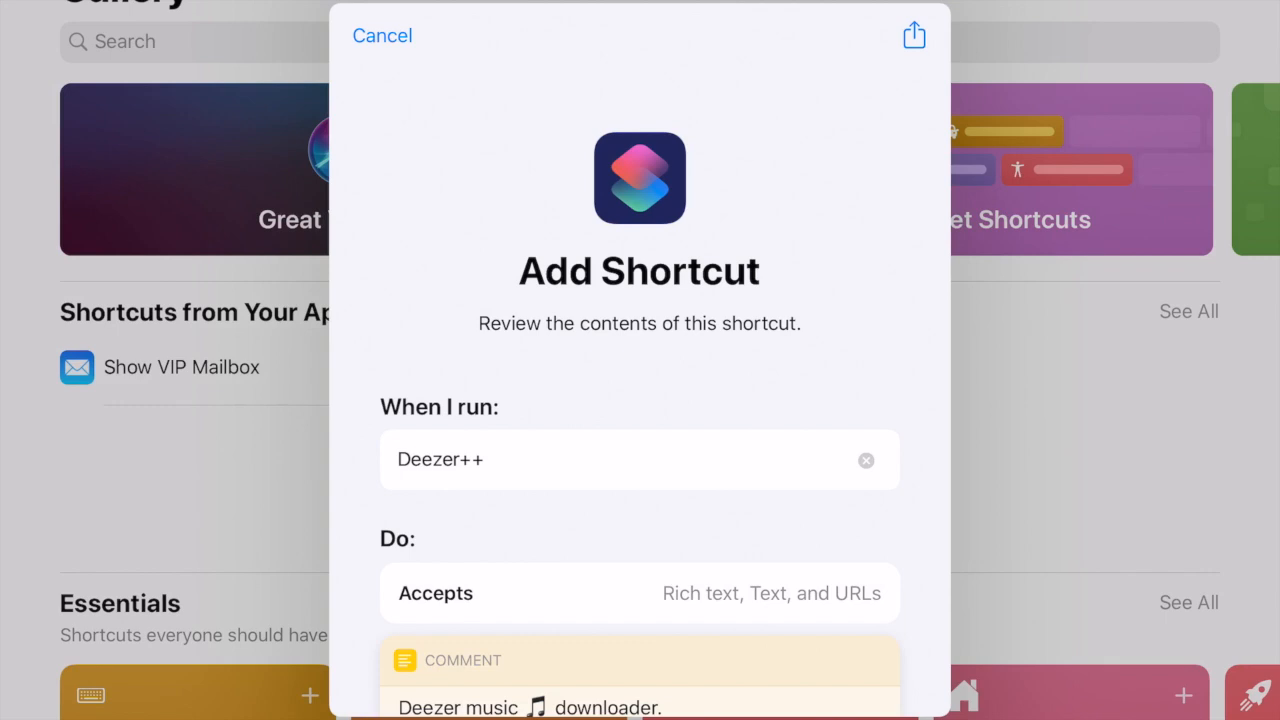
Step: Add the untrusted Deezer++ shortcut to My Shortcuts from the Add Shortcut sheet
scroll(down, 3)
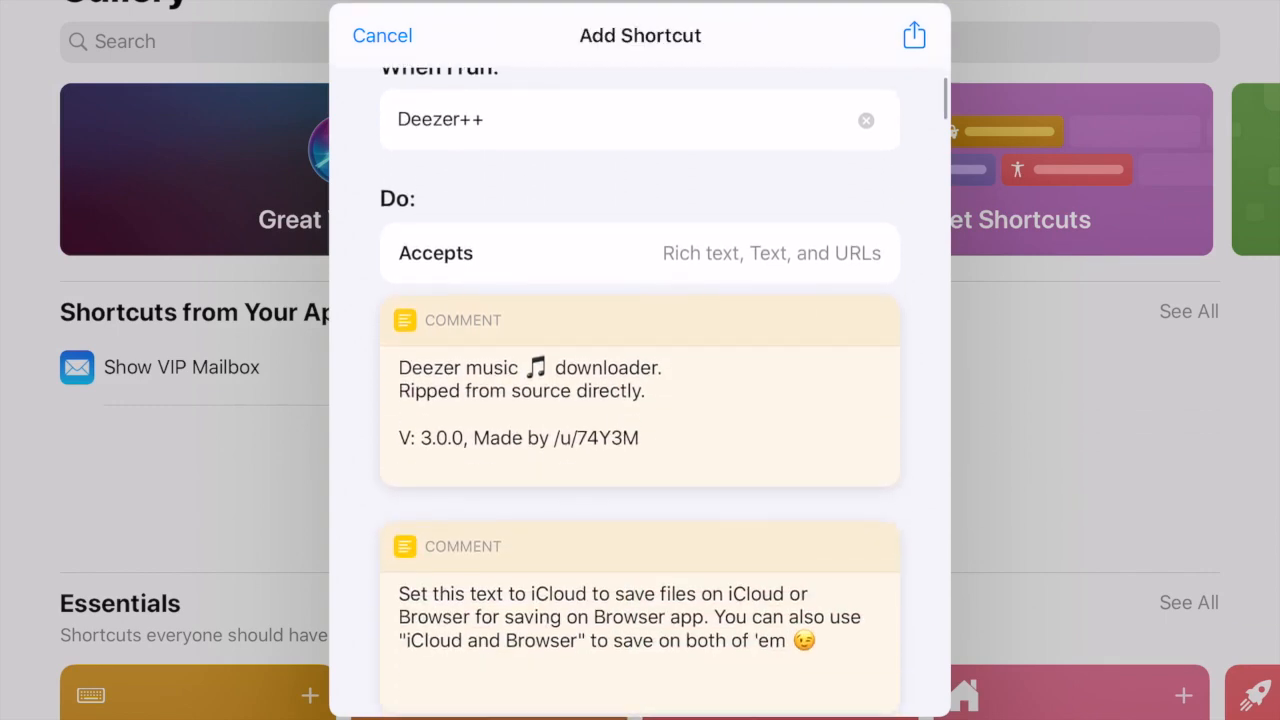
scroll(down, 3)
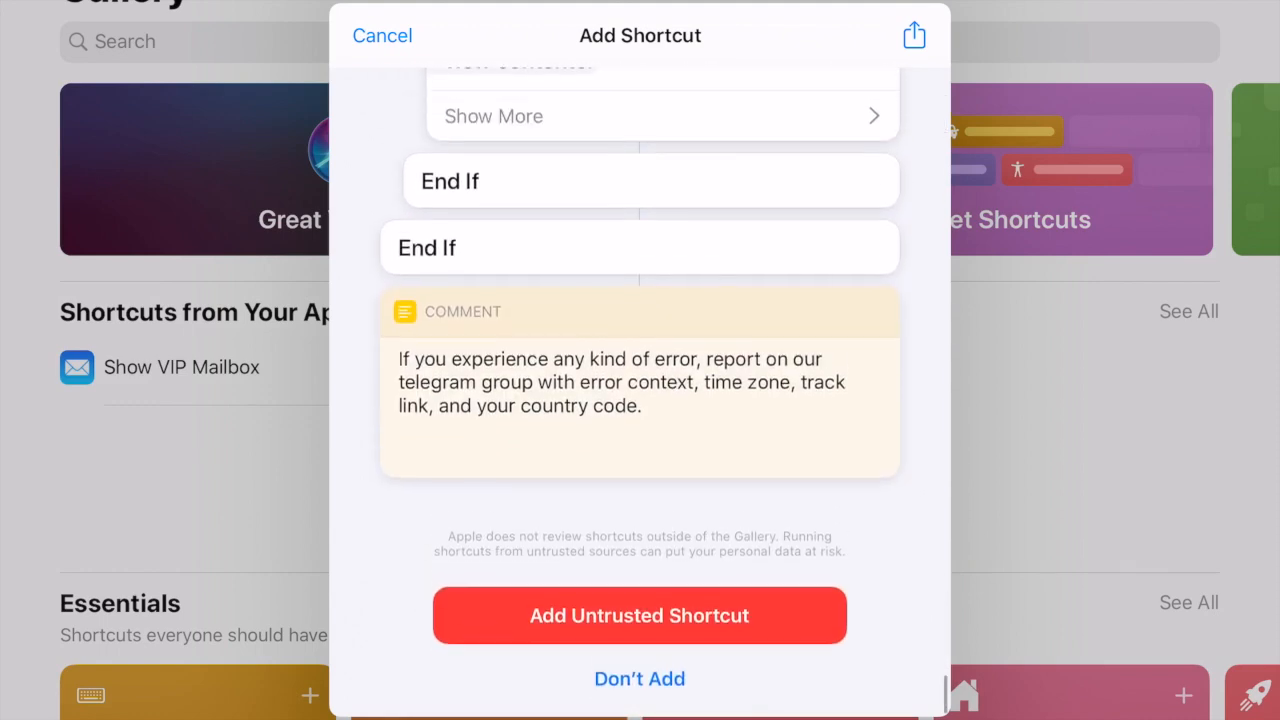
click(640, 616)
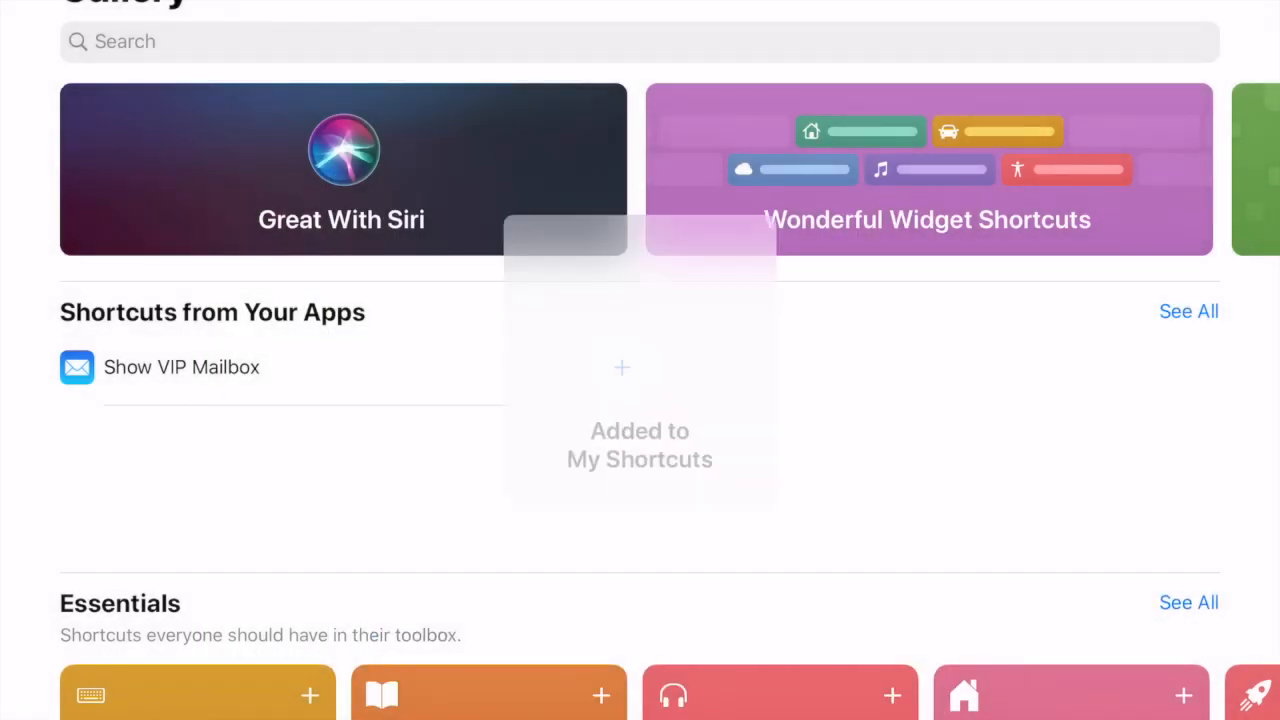